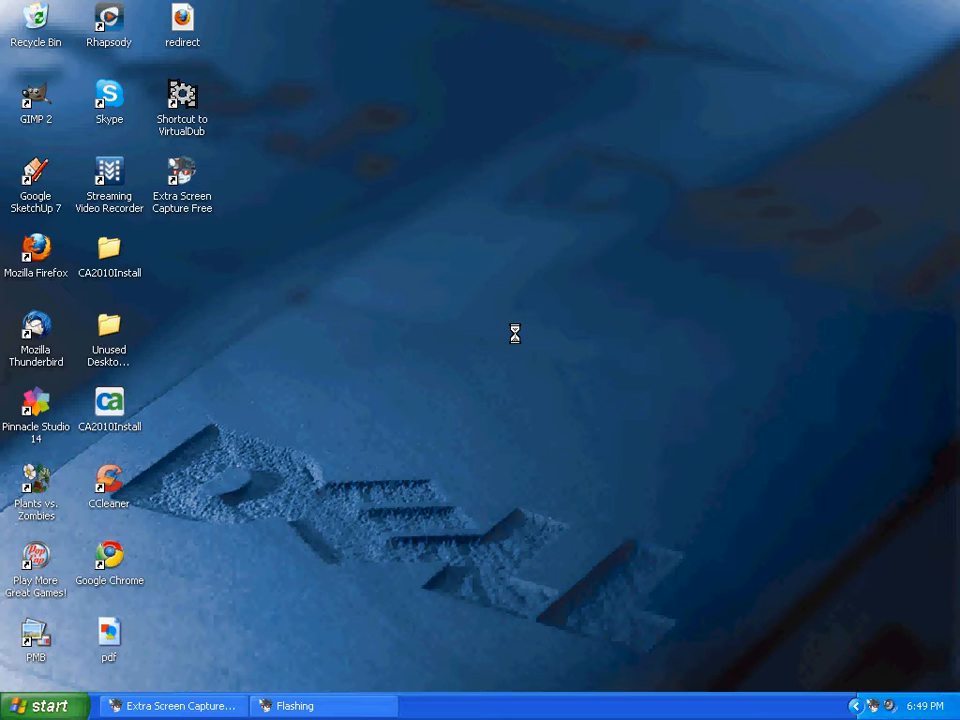
mouse_move(424, 508)
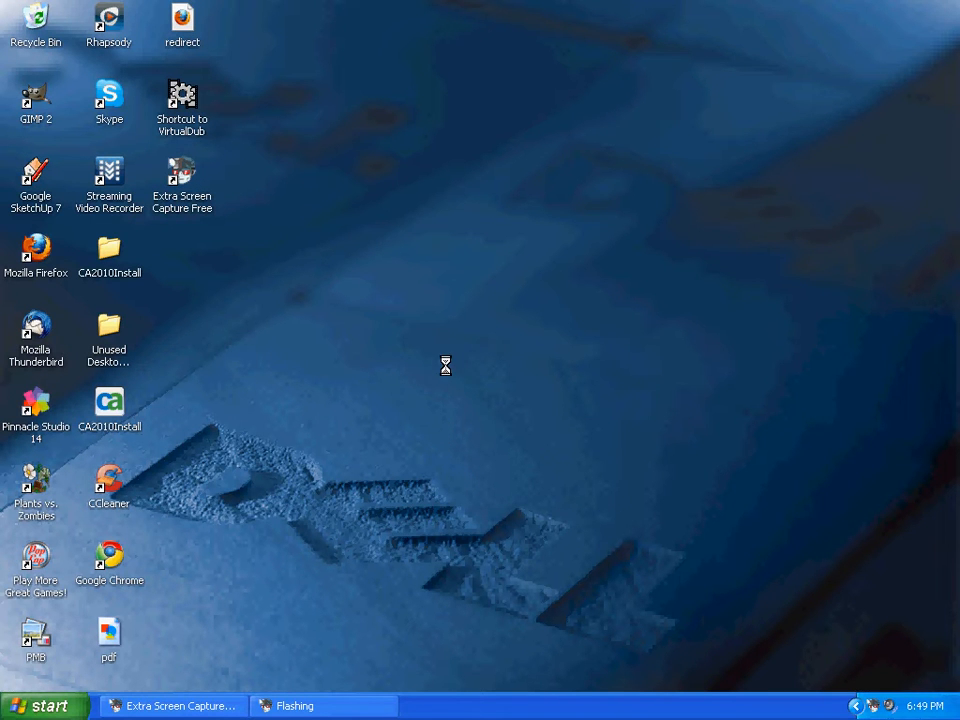
mouse_move(197, 537)
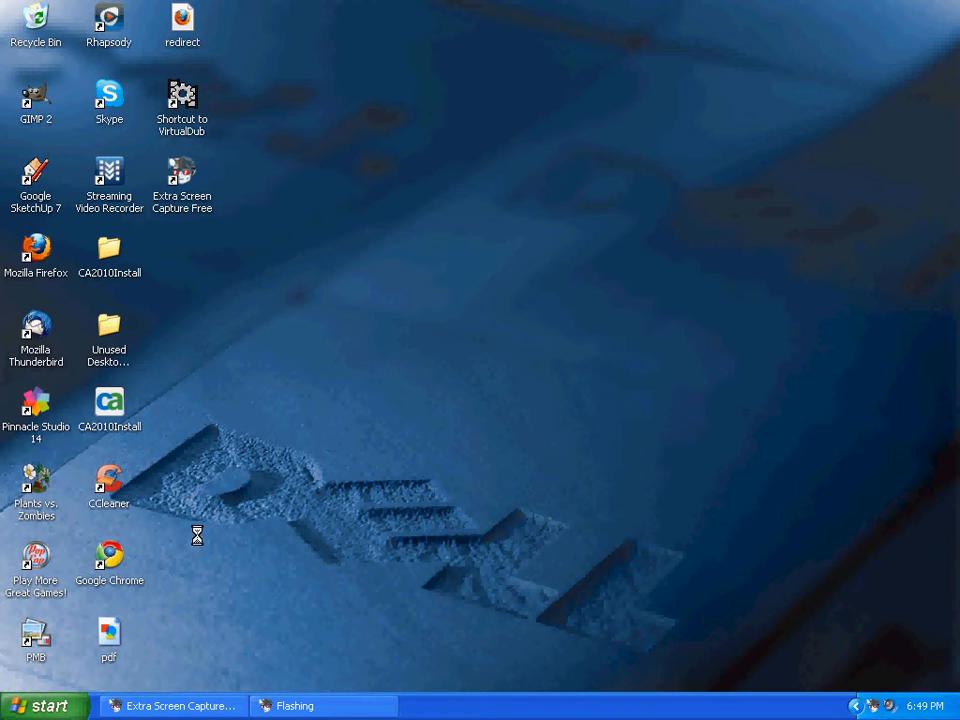
Launch Google SketchUp 7 and review the default drawing template in Preferences
left_click(44, 705)
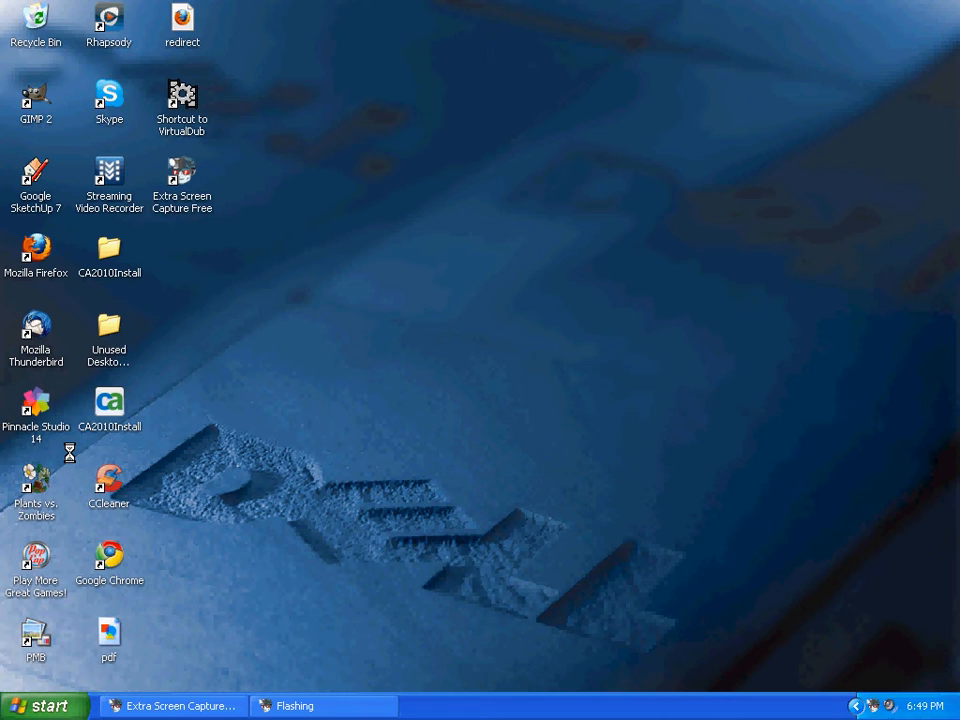
double_click(36, 165)
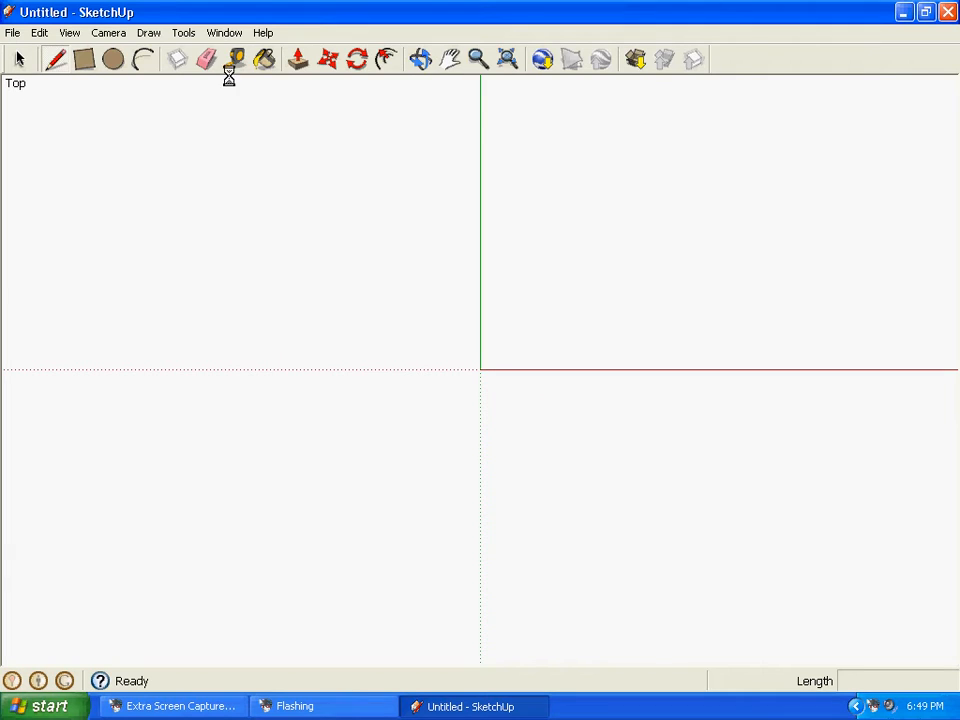
left_click(224, 32)
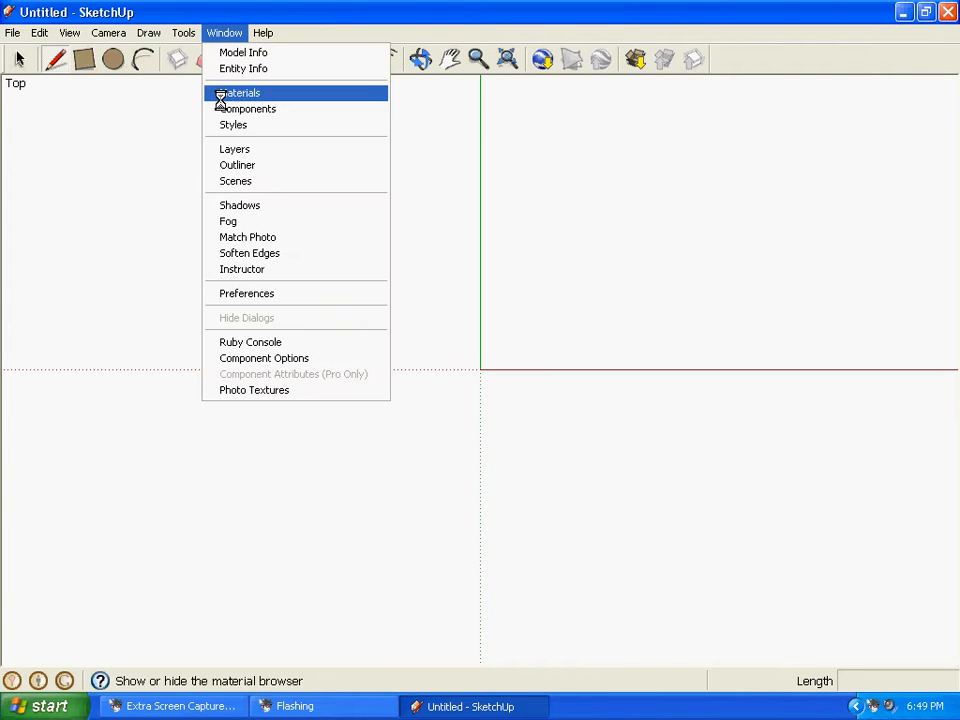
left_click(246, 293)
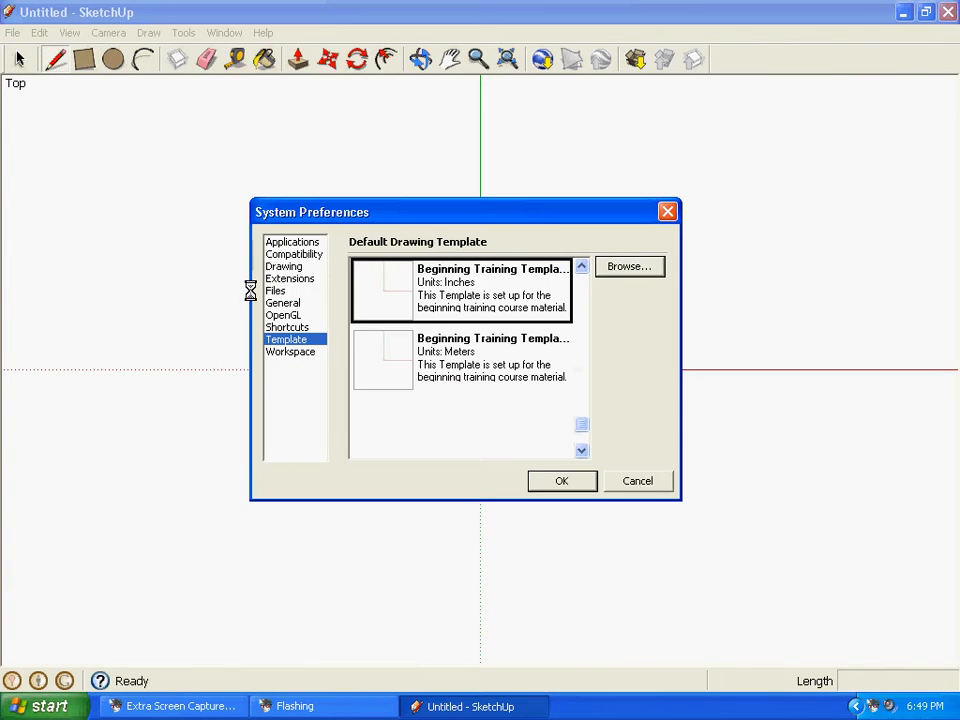
mouse_move(447, 290)
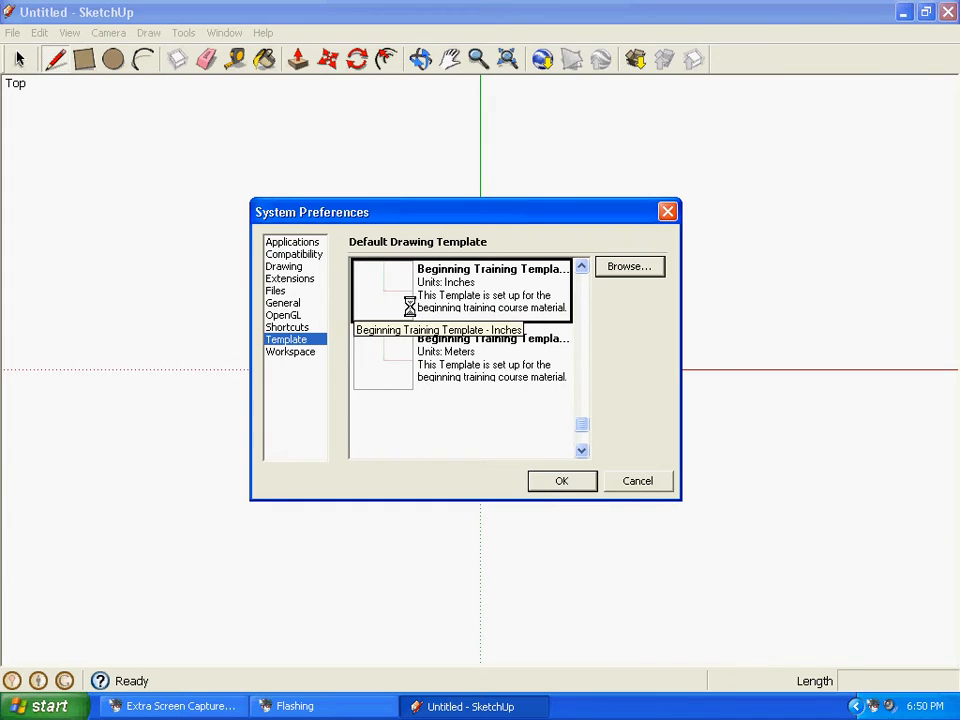
left_click(561, 481)
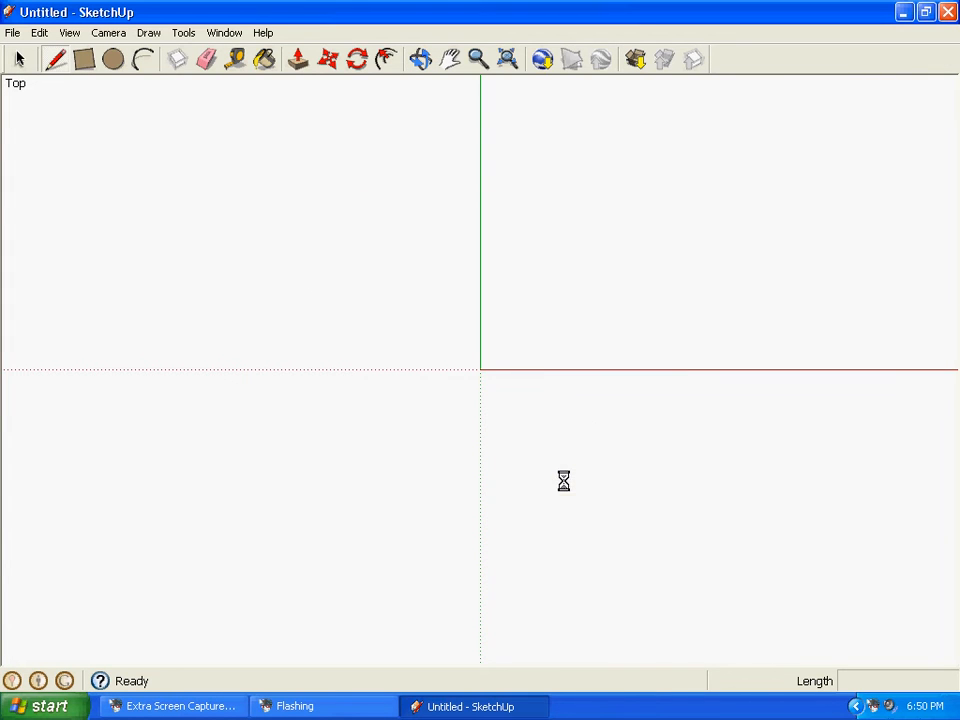
mouse_move(232, 138)
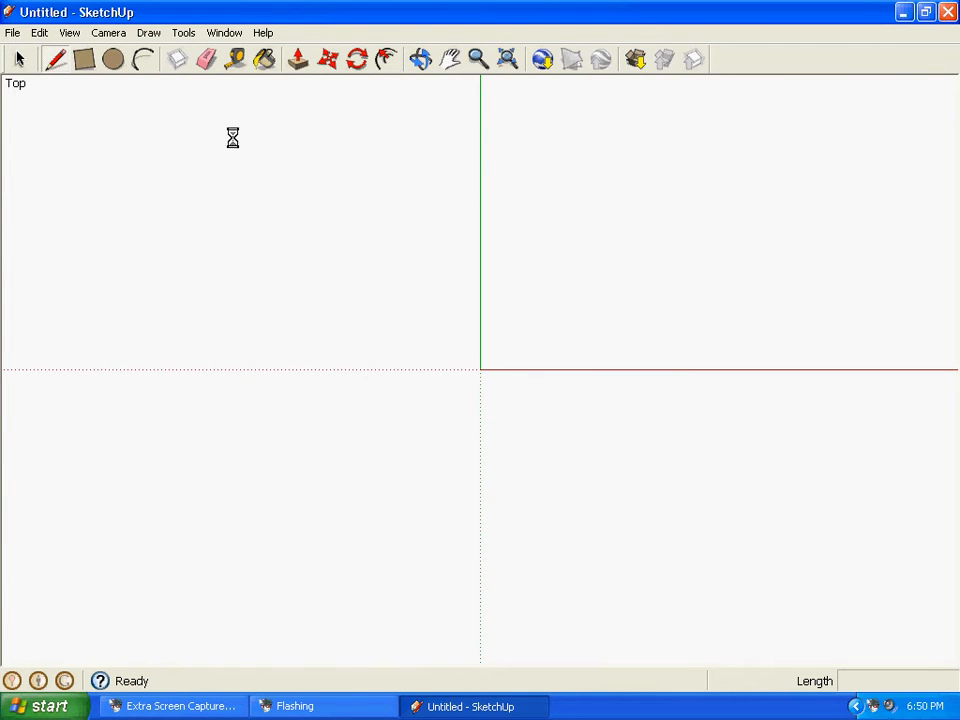
left_click(108, 32)
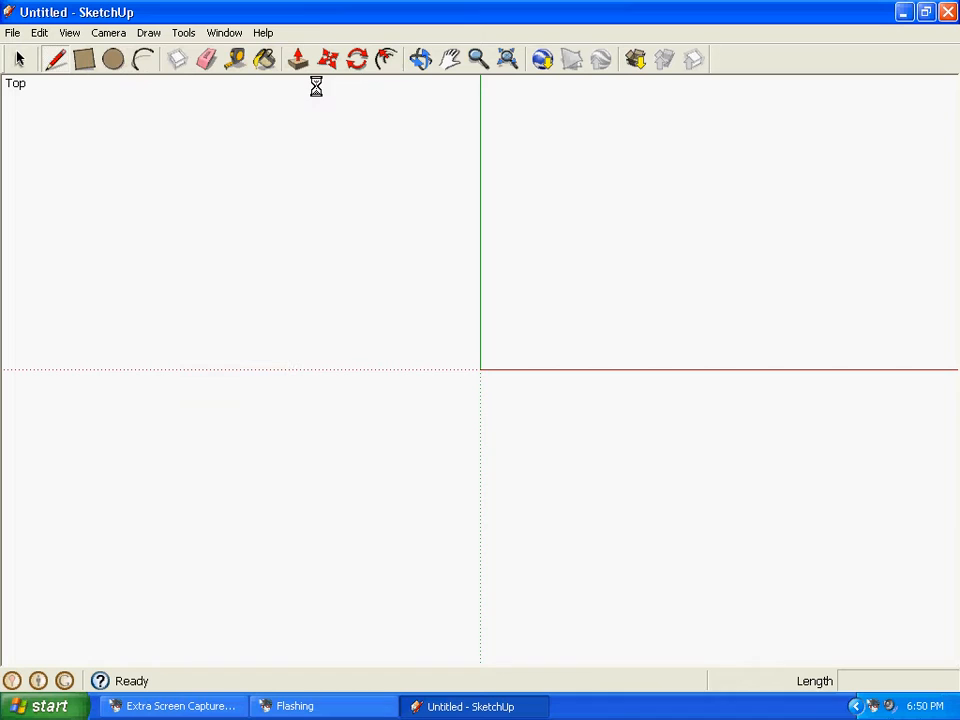
mouse_move(227, 135)
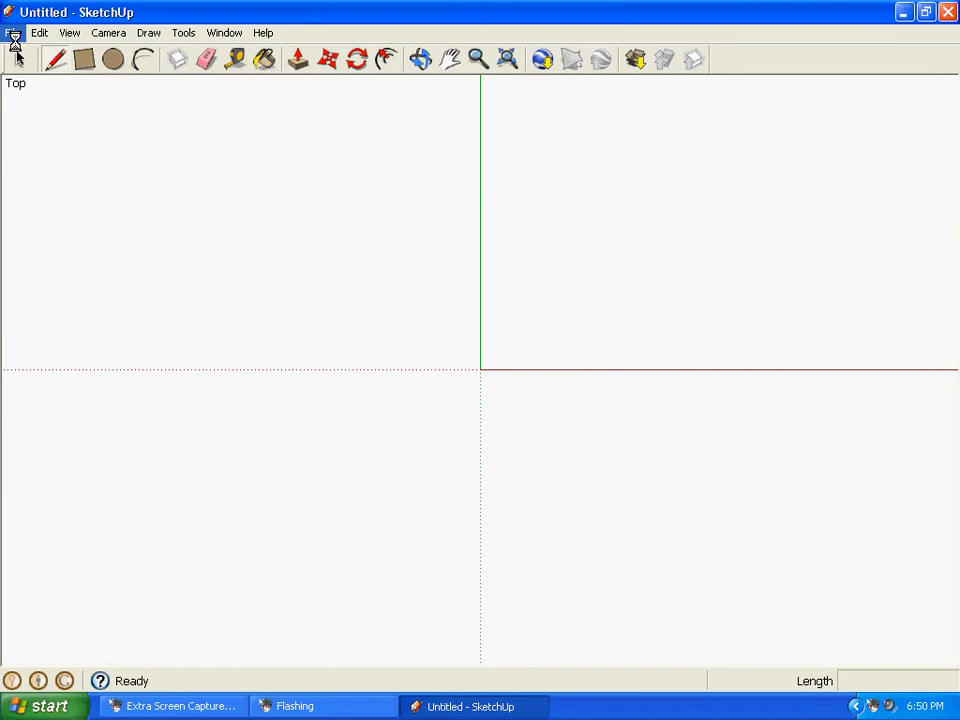
Open the Superslo28 model from the google folder in My Documents
left_click(13, 32)
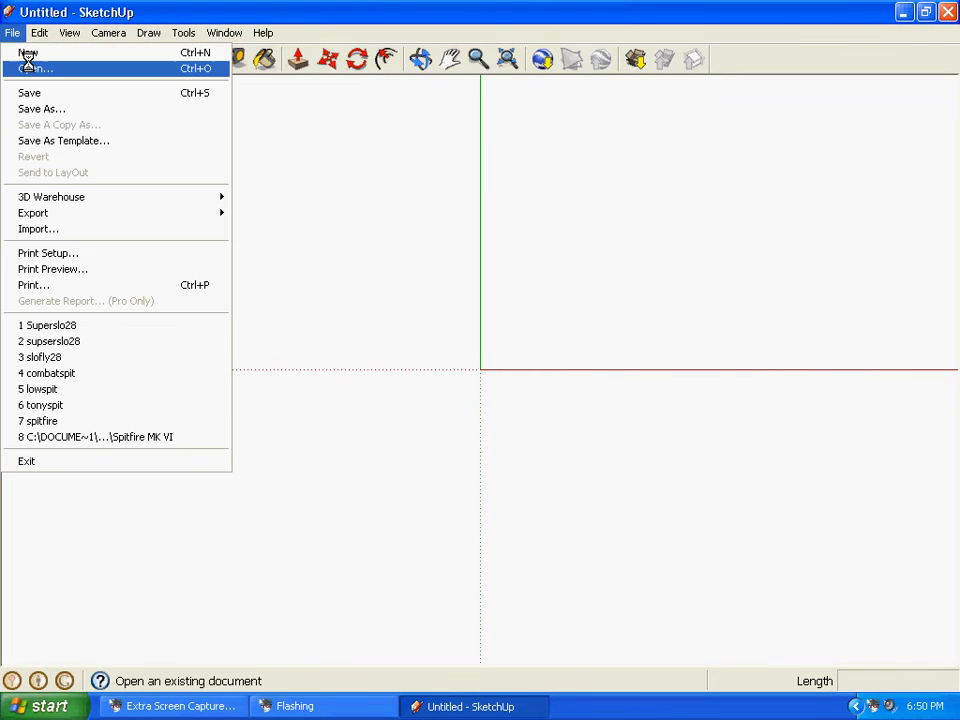
left_click(37, 68)
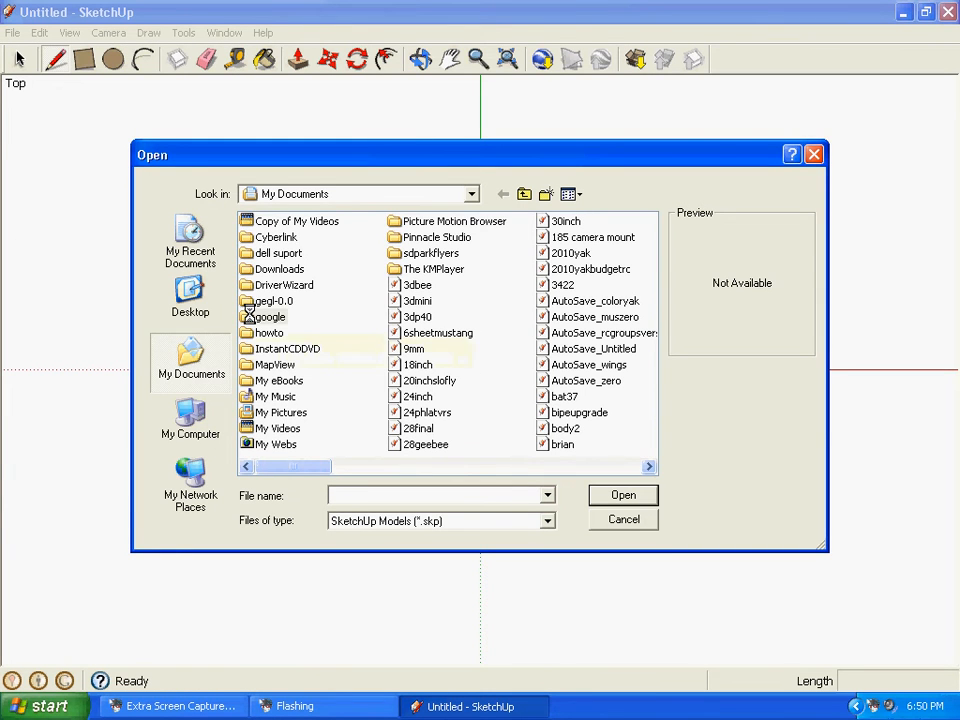
double_click(267, 316)
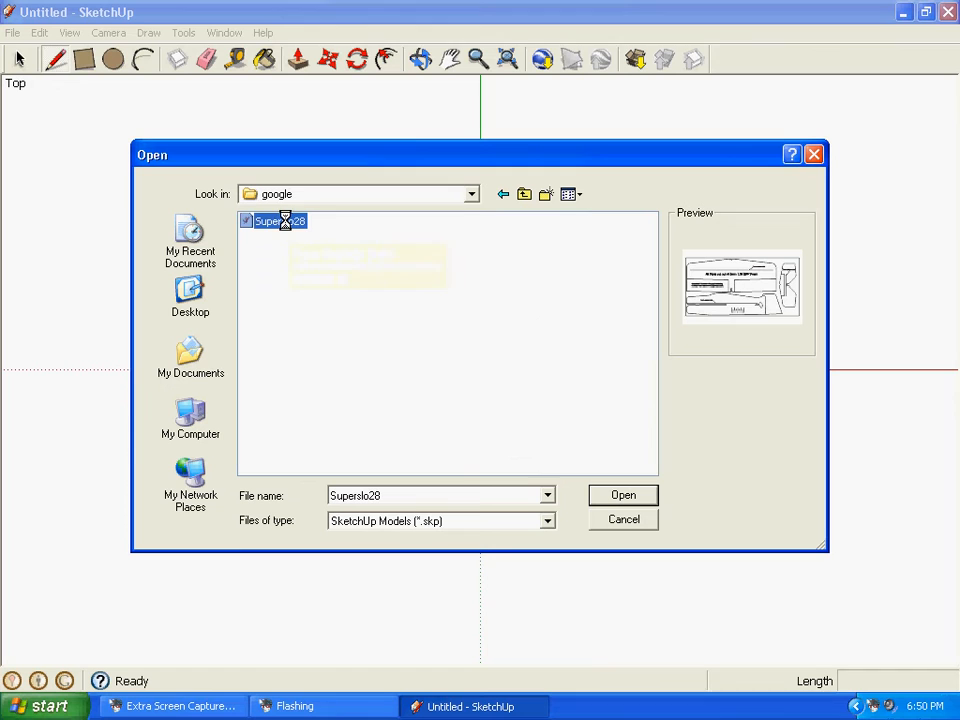
mouse_move(283, 221)
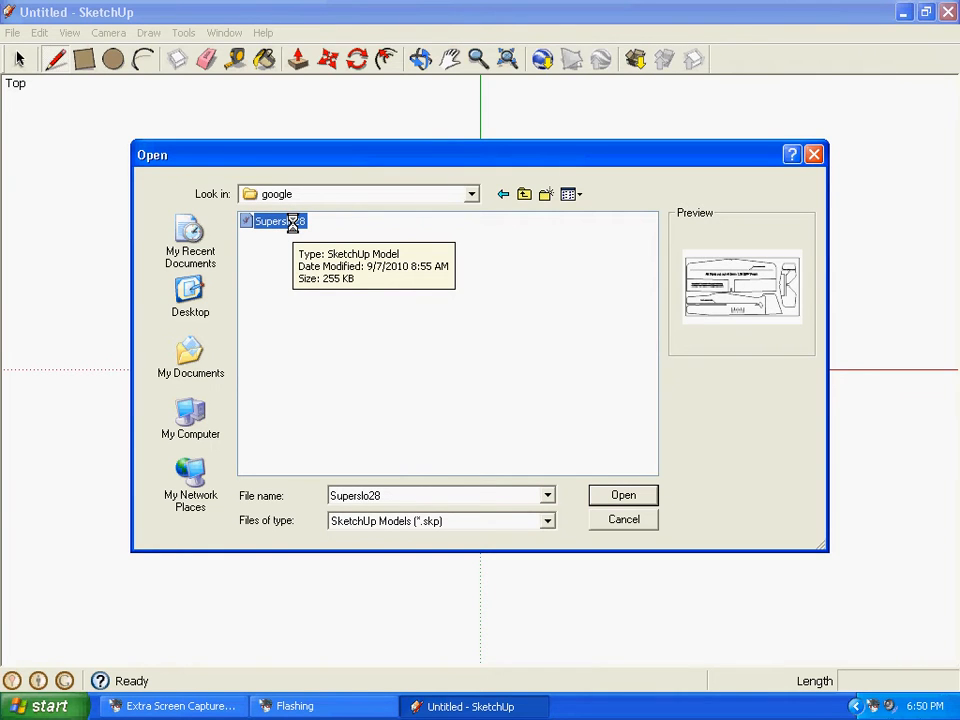
left_click(623, 495)
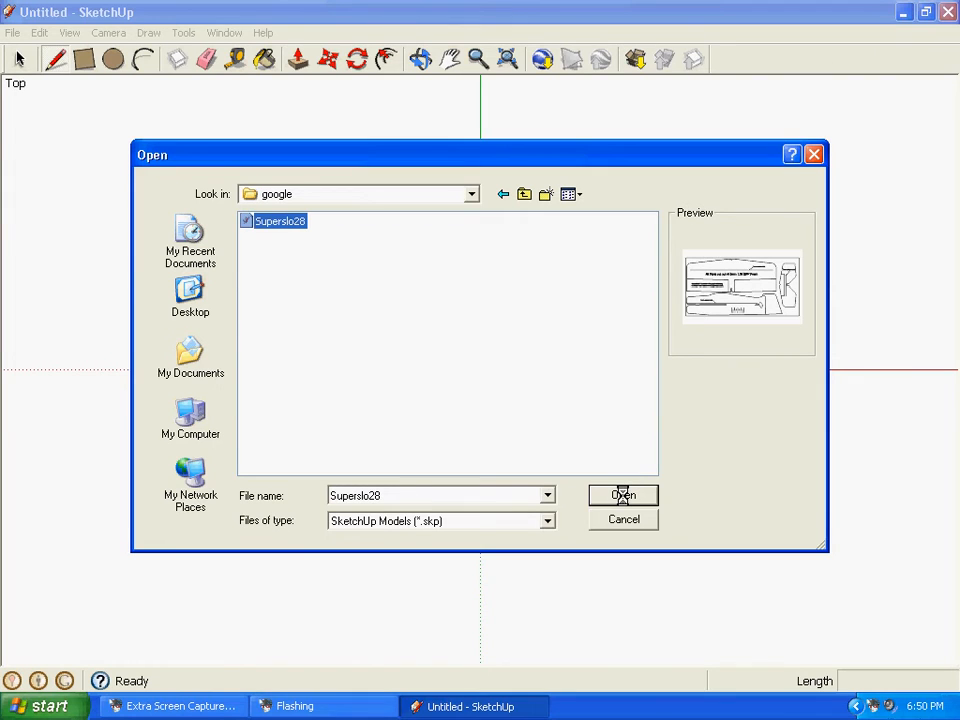
left_click(622, 495)
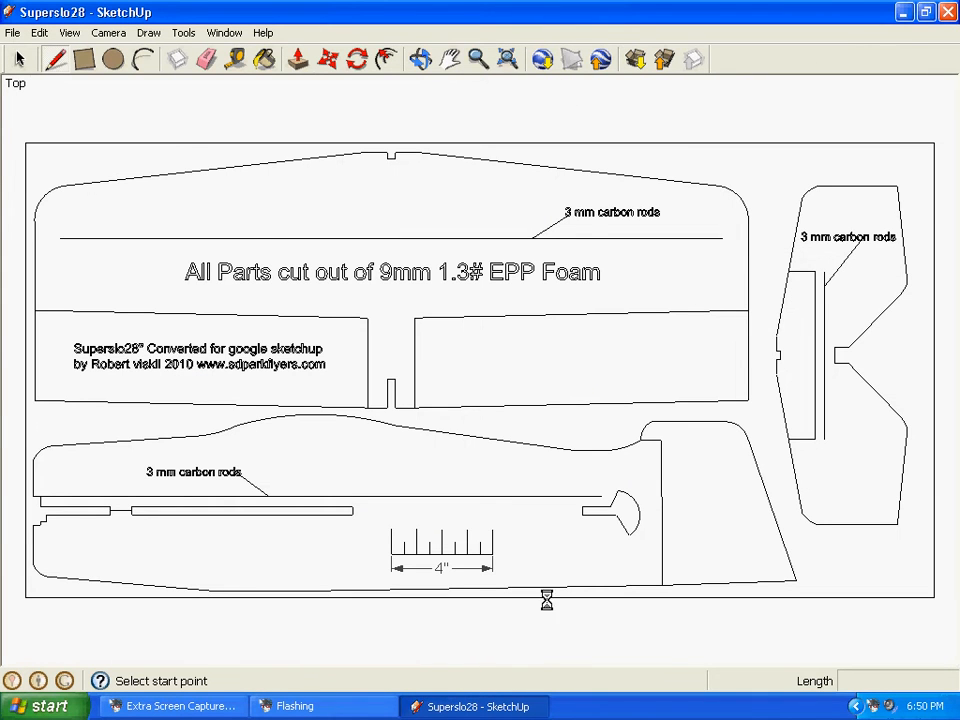
mouse_move(495, 283)
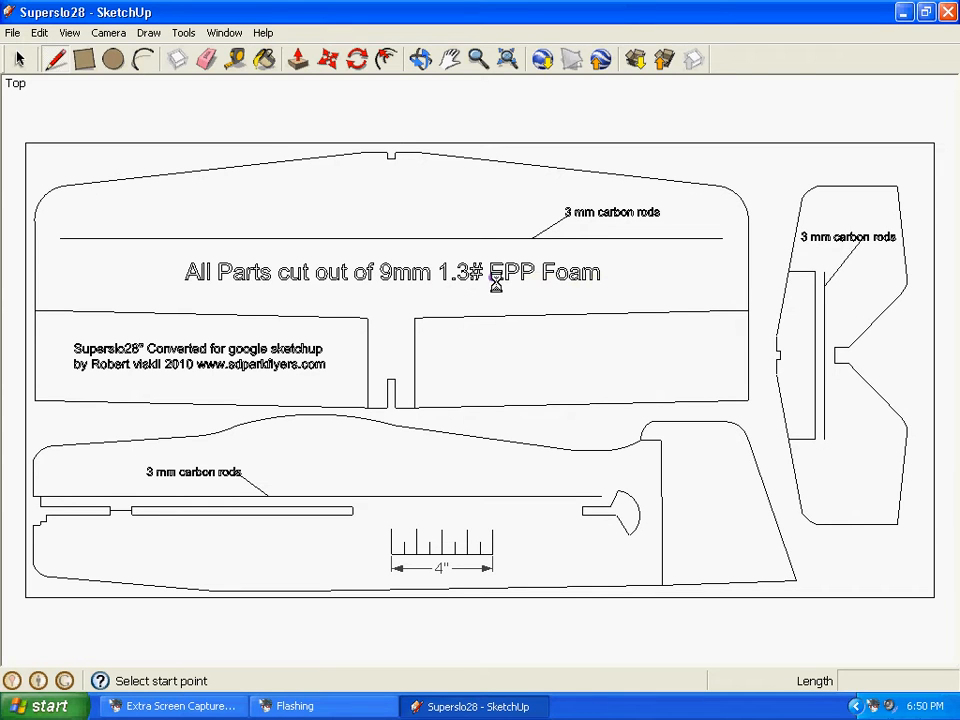
mouse_move(399, 154)
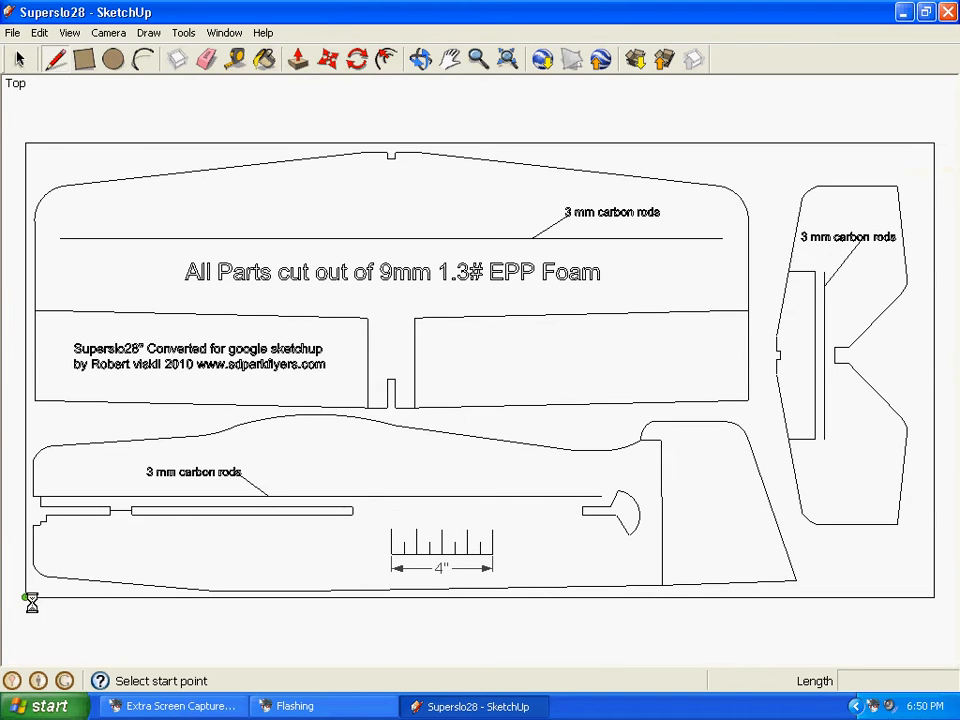
mouse_move(254, 156)
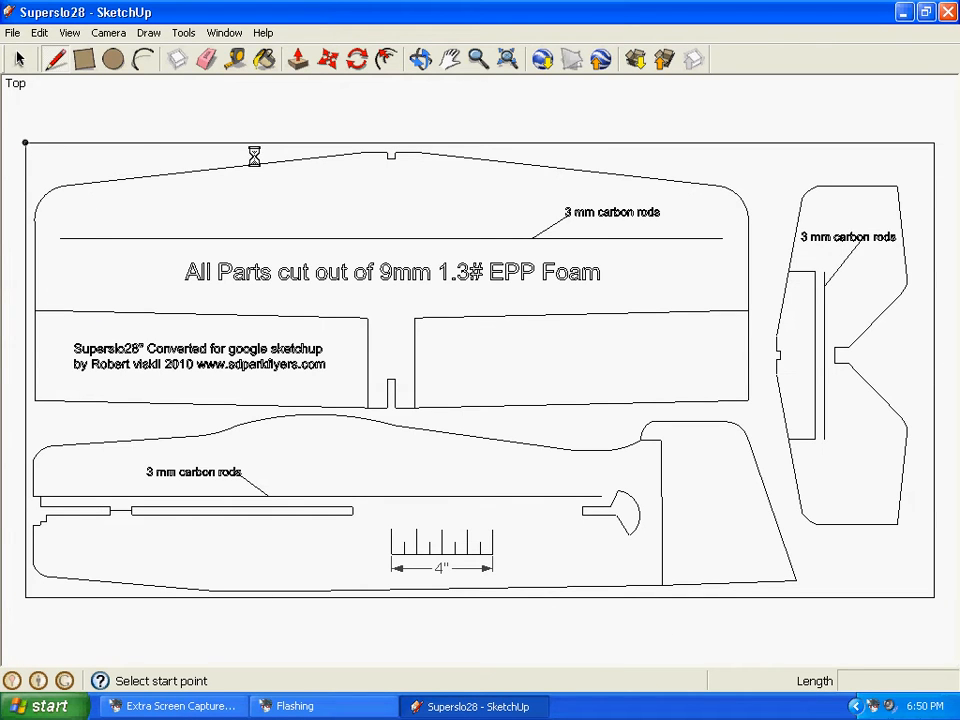
mouse_move(935, 165)
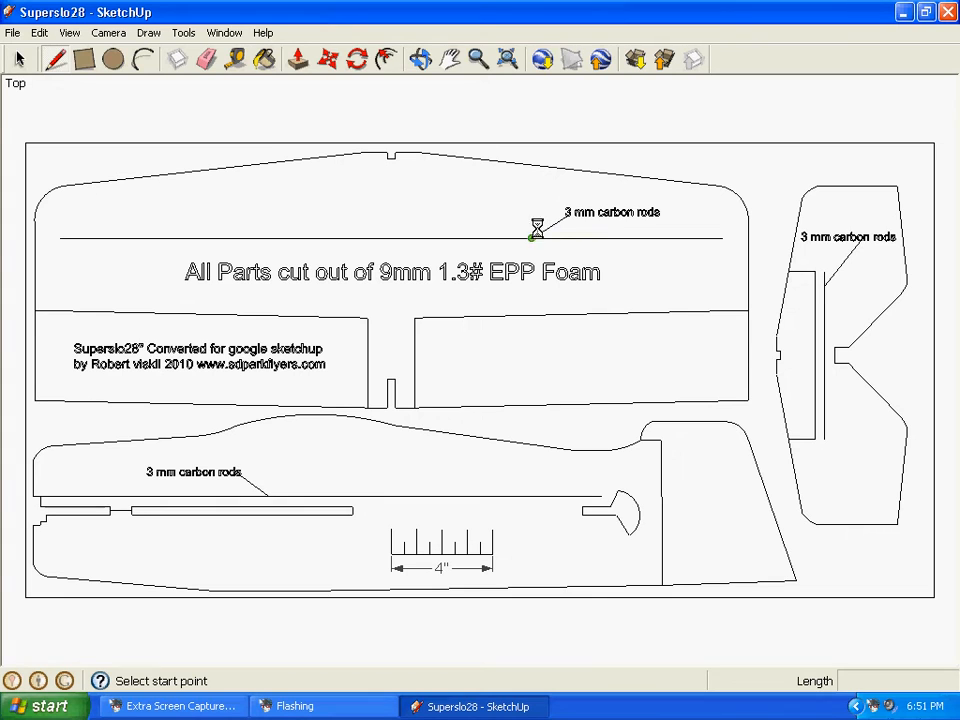
mouse_move(285, 160)
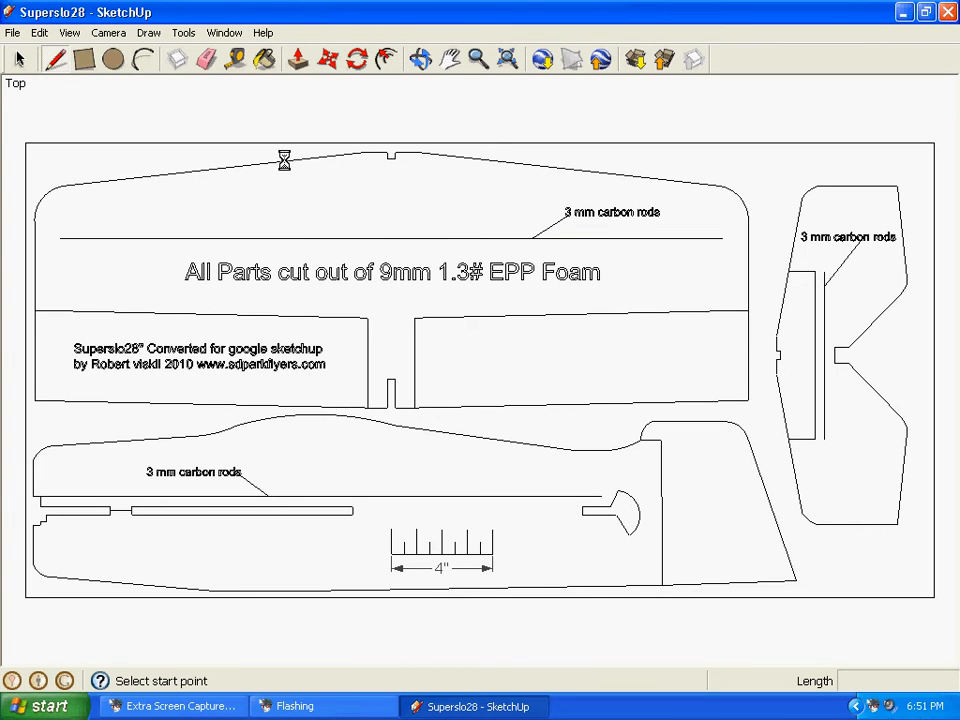
mouse_move(180, 213)
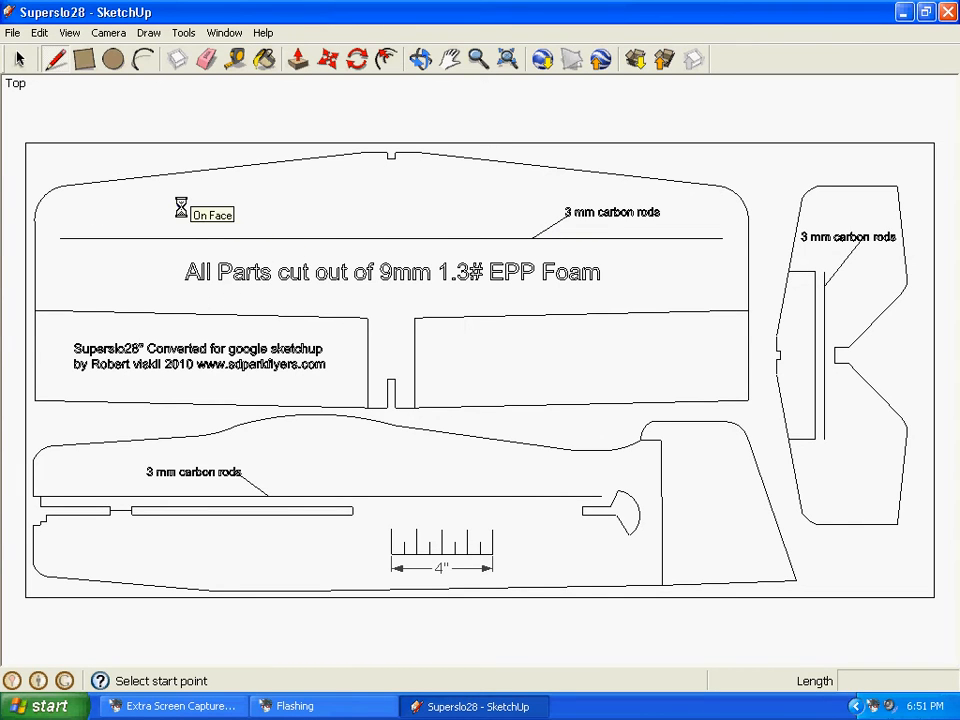
mouse_move(175, 115)
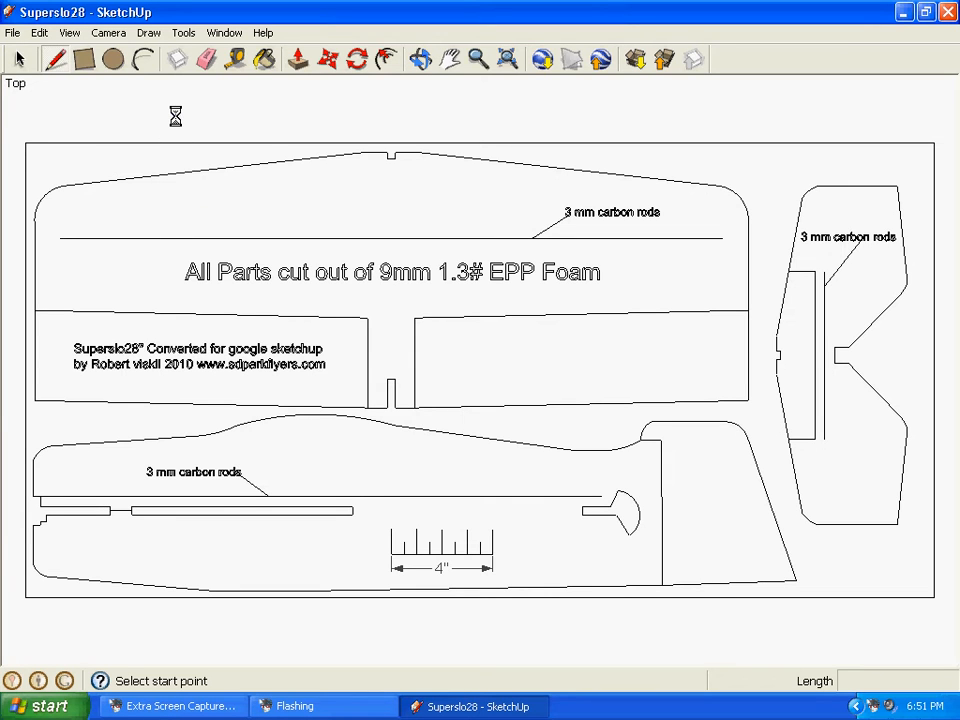
mouse_move(240, 140)
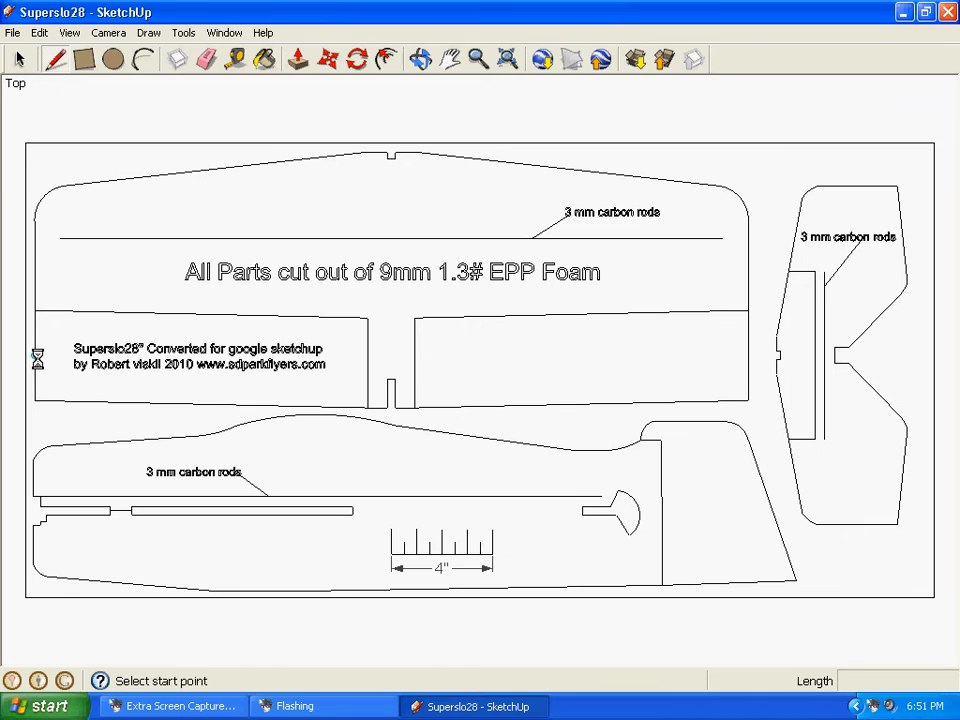
mouse_move(310, 143)
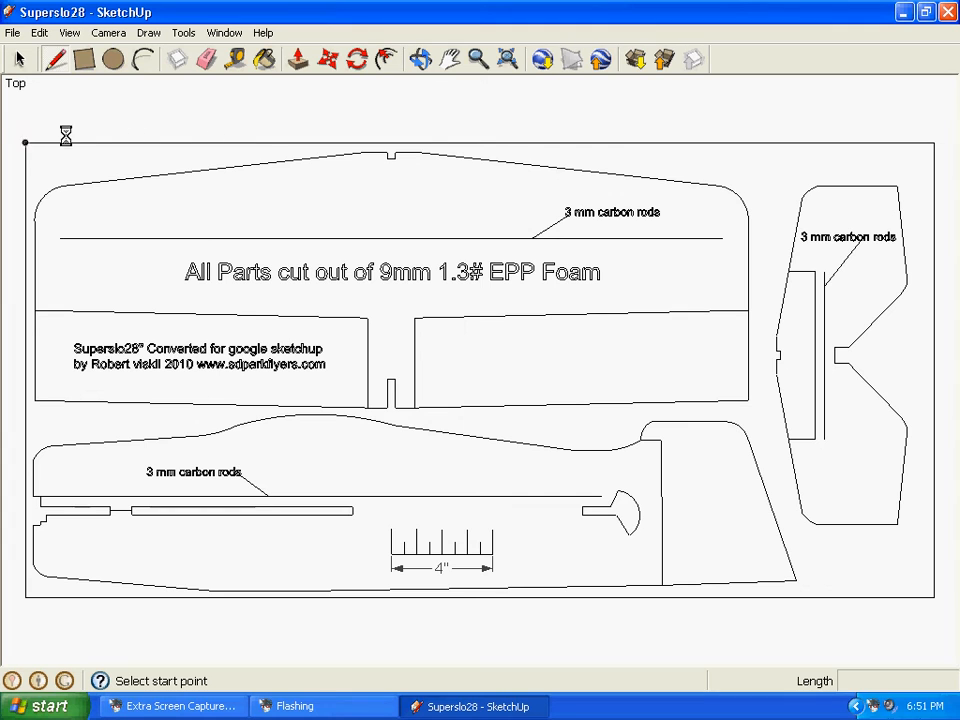
mouse_move(587, 131)
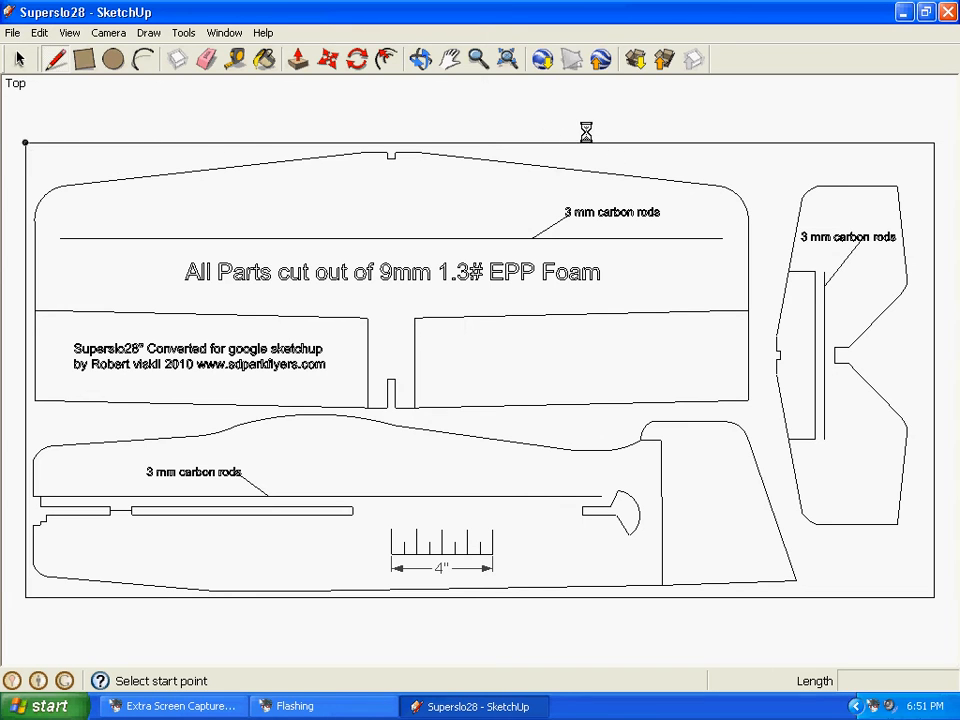
mouse_move(157, 283)
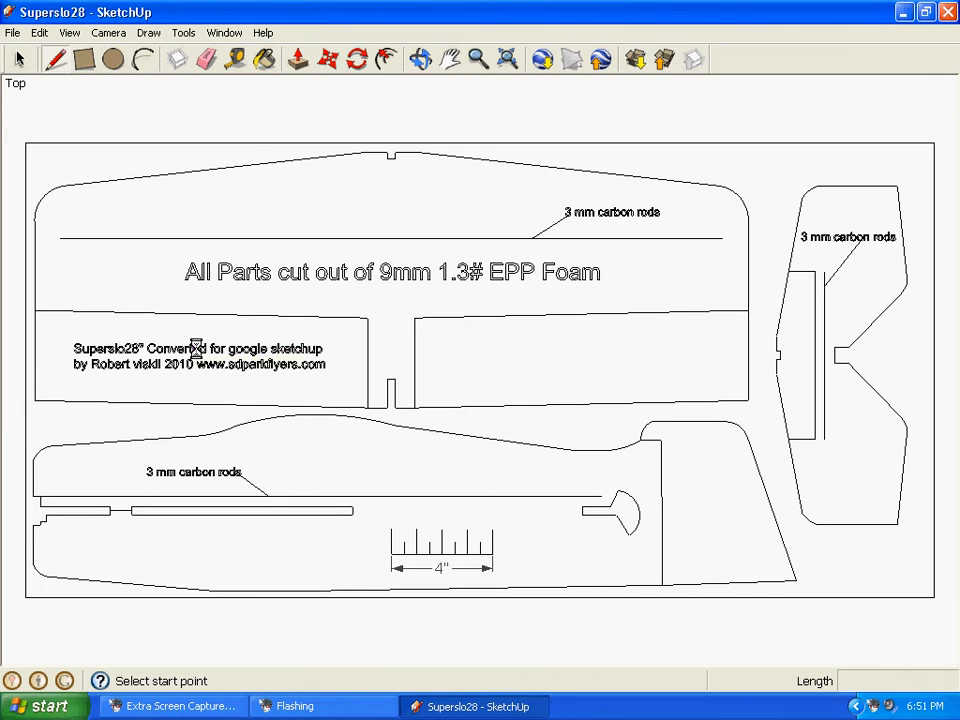
Keep the camera in Parallel Projection, then reopen the File menu's export choices
left_click(13, 33)
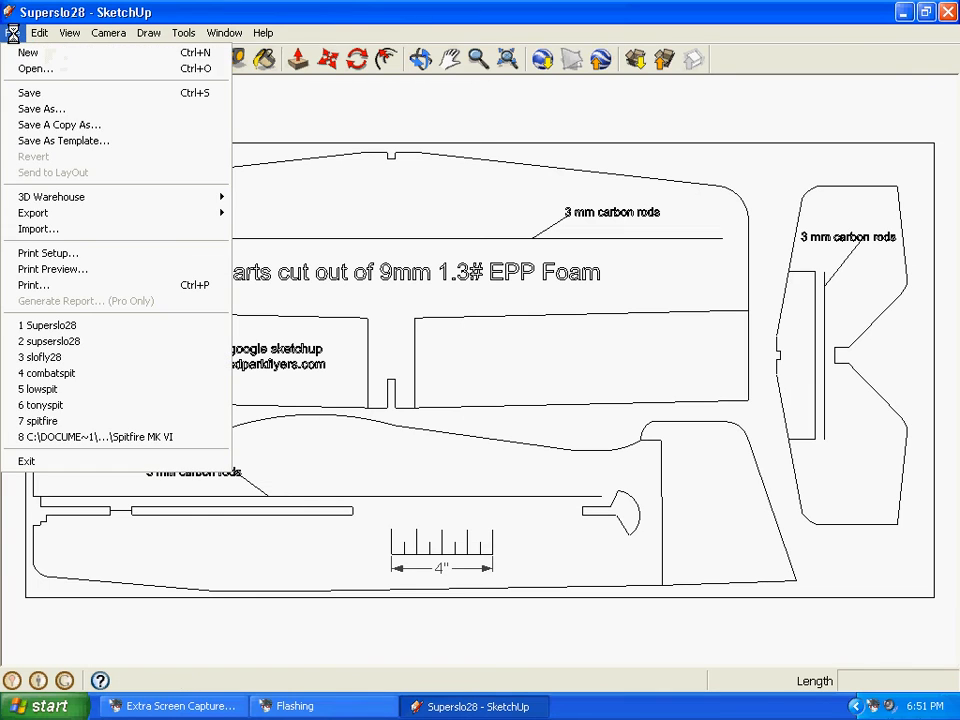
mouse_move(51, 196)
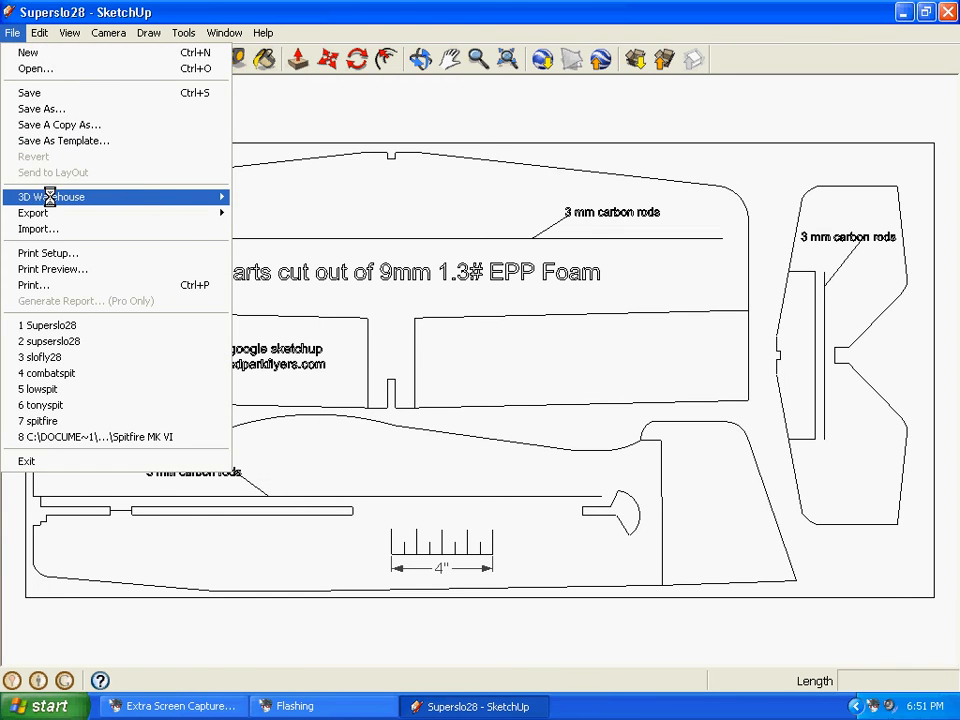
left_click(108, 33)
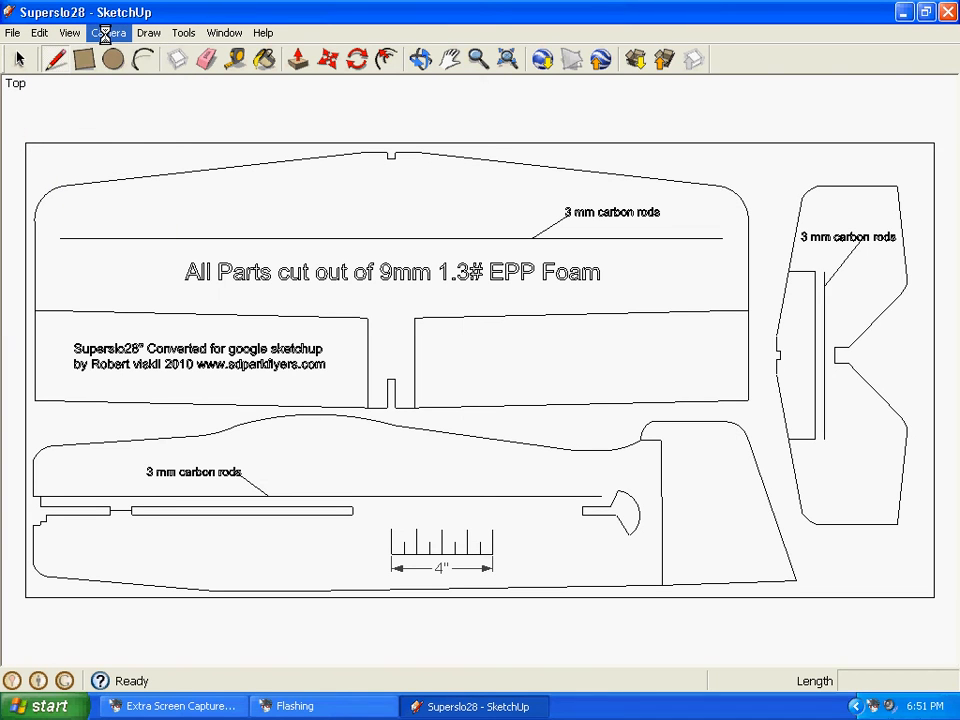
left_click(108, 32)
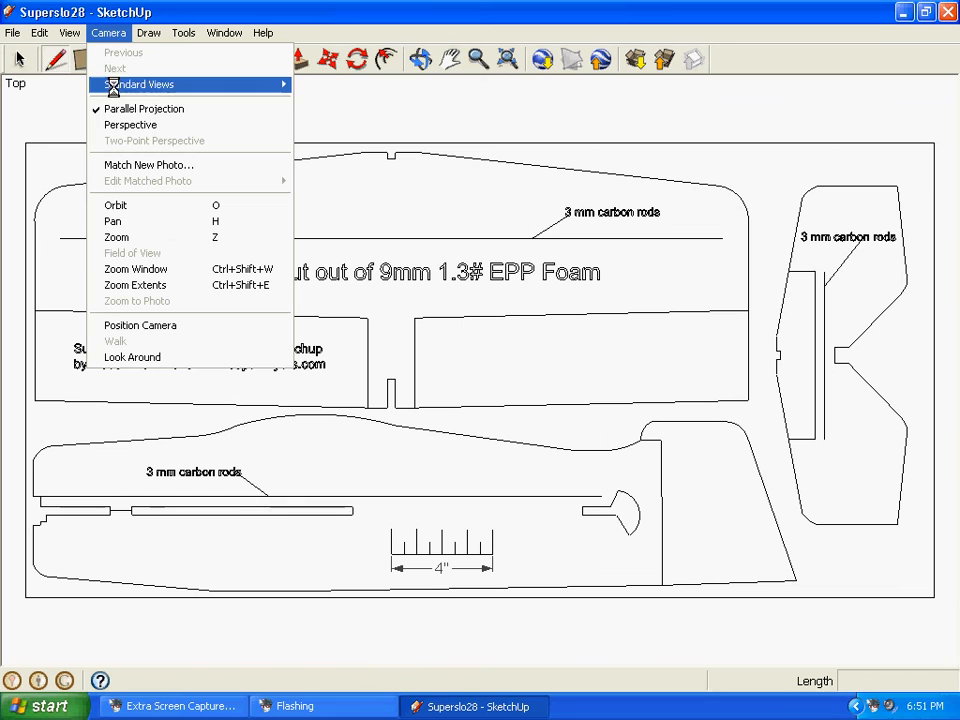
mouse_move(120, 108)
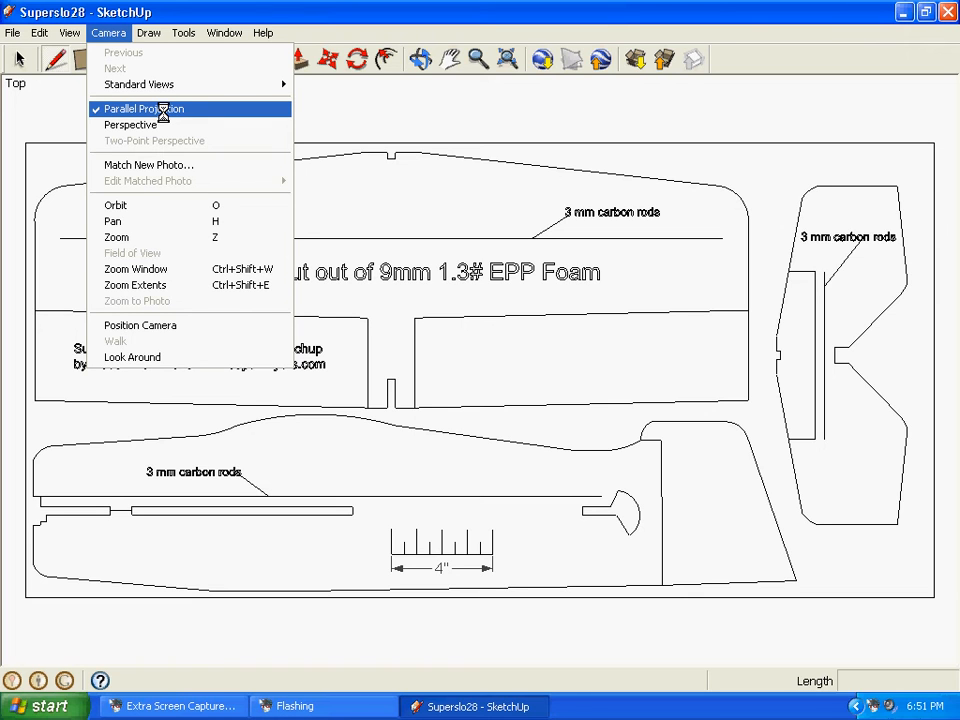
left_click(145, 108)
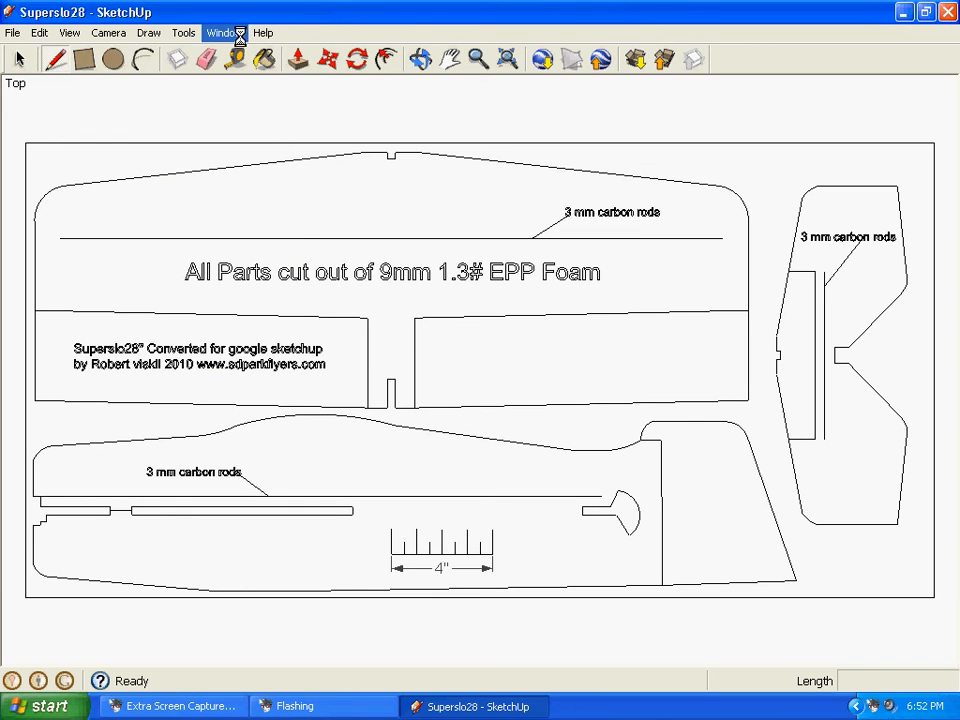
left_click(13, 32)
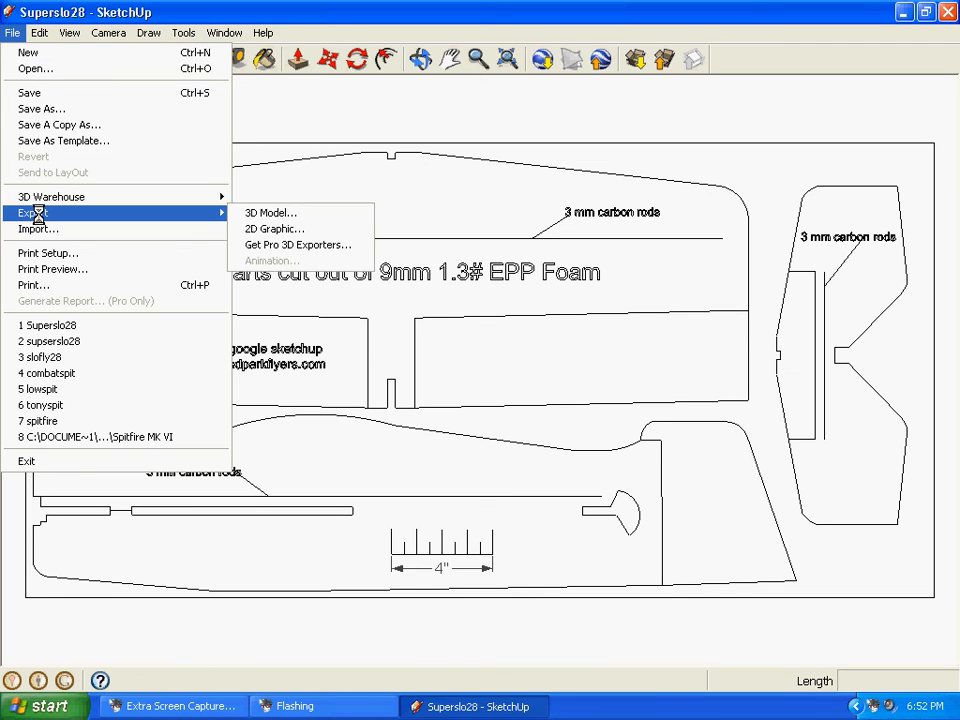
Choose the 2D Graphic export to get the PNG export dialog for Superslo28
left_click(275, 229)
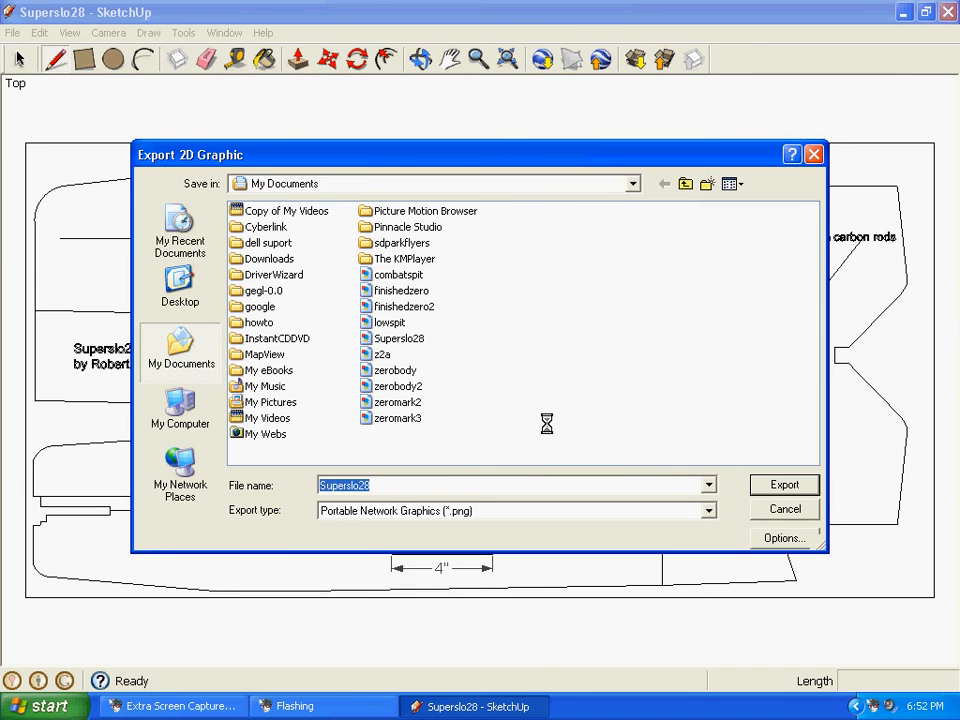
mouse_move(588, 419)
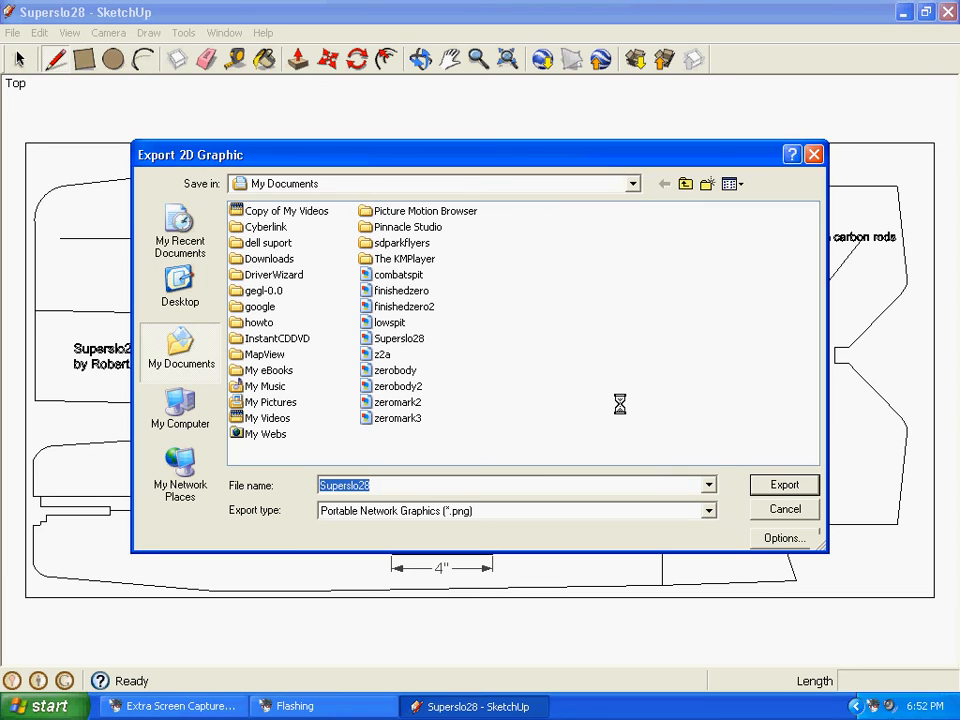
mouse_move(672, 527)
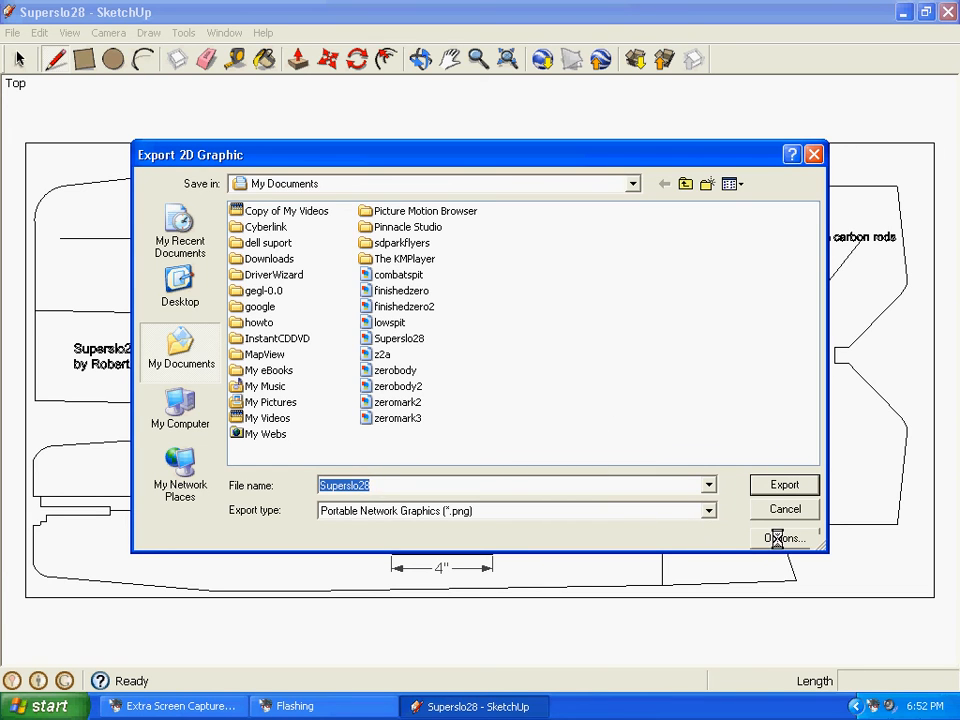
Accept PNG export options of 2725 × 1683 pixels with anti-aliasing on
left_click(783, 538)
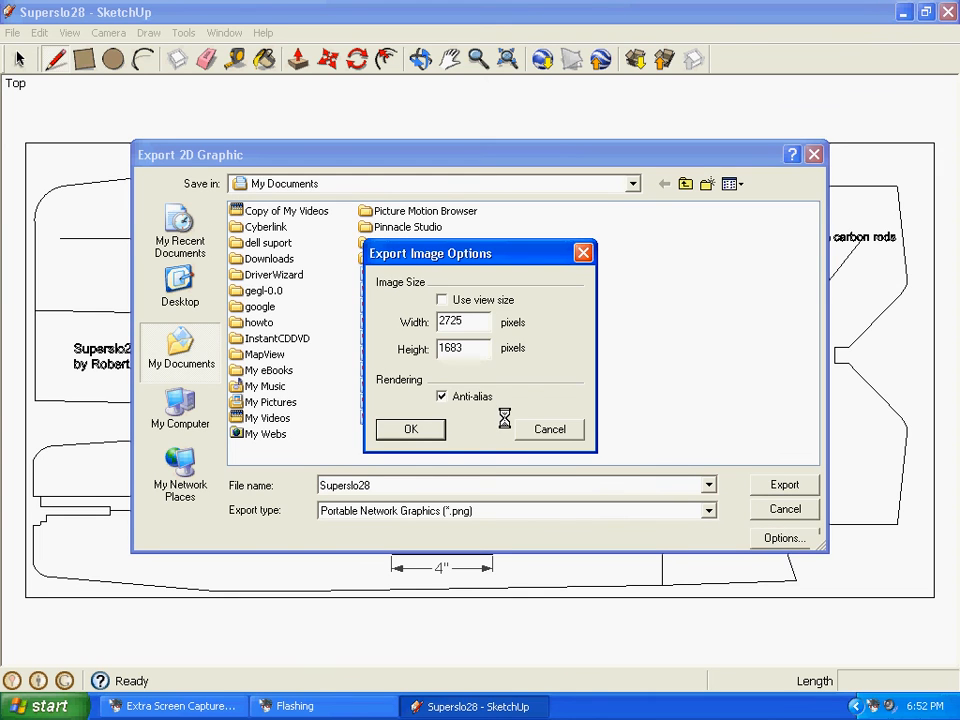
mouse_move(425, 260)
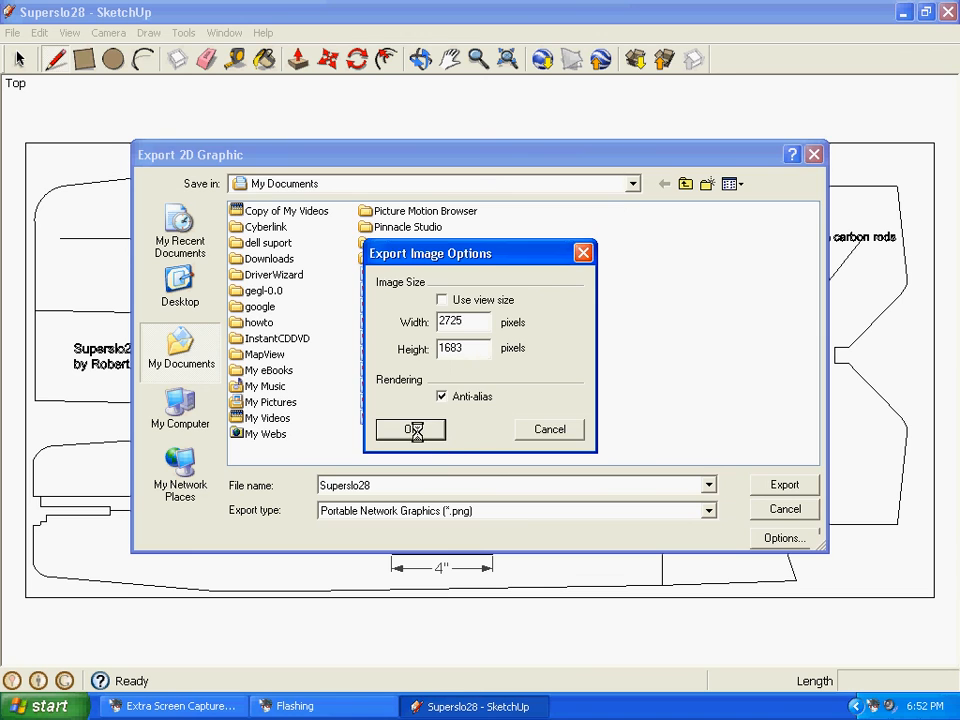
left_click(410, 429)
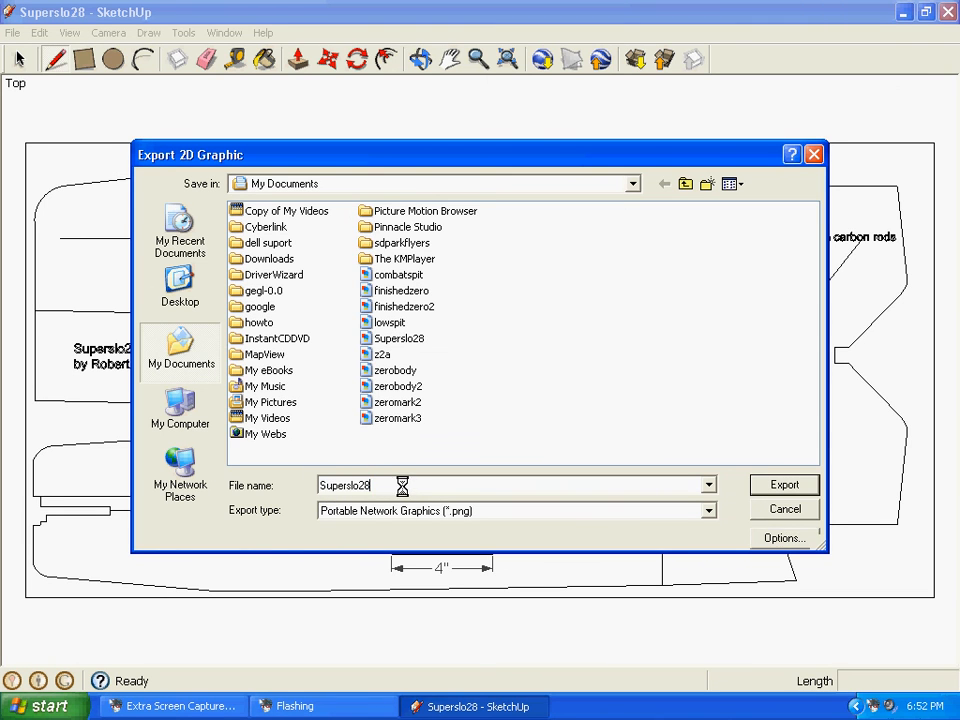
Export the plan as the PNG image Superslo28testb
type("testb")
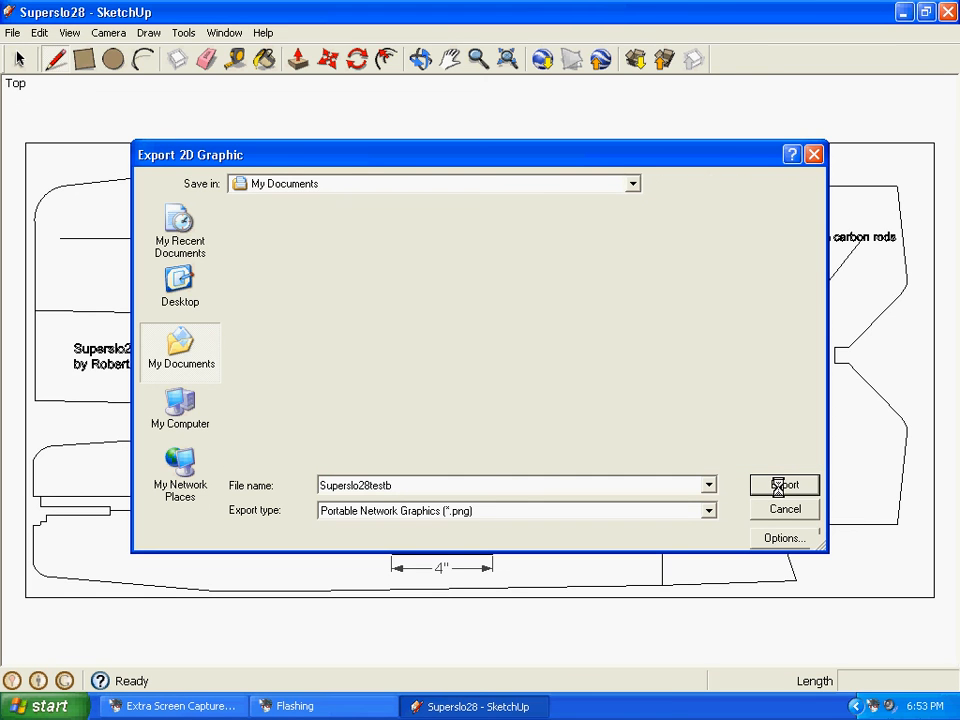
left_click(784, 485)
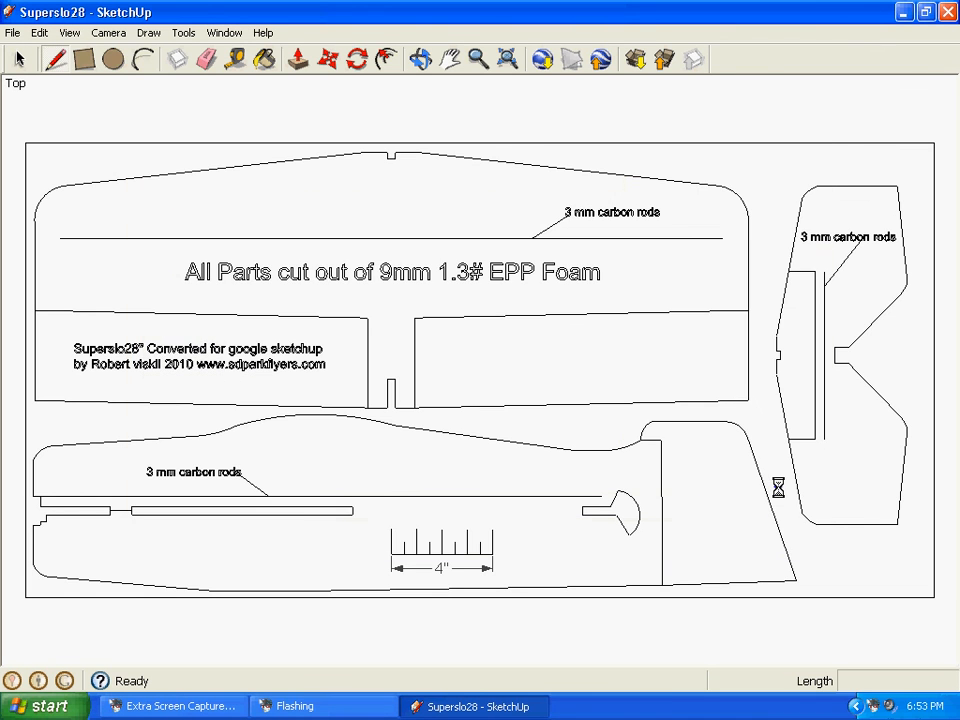
mouse_move(556, 441)
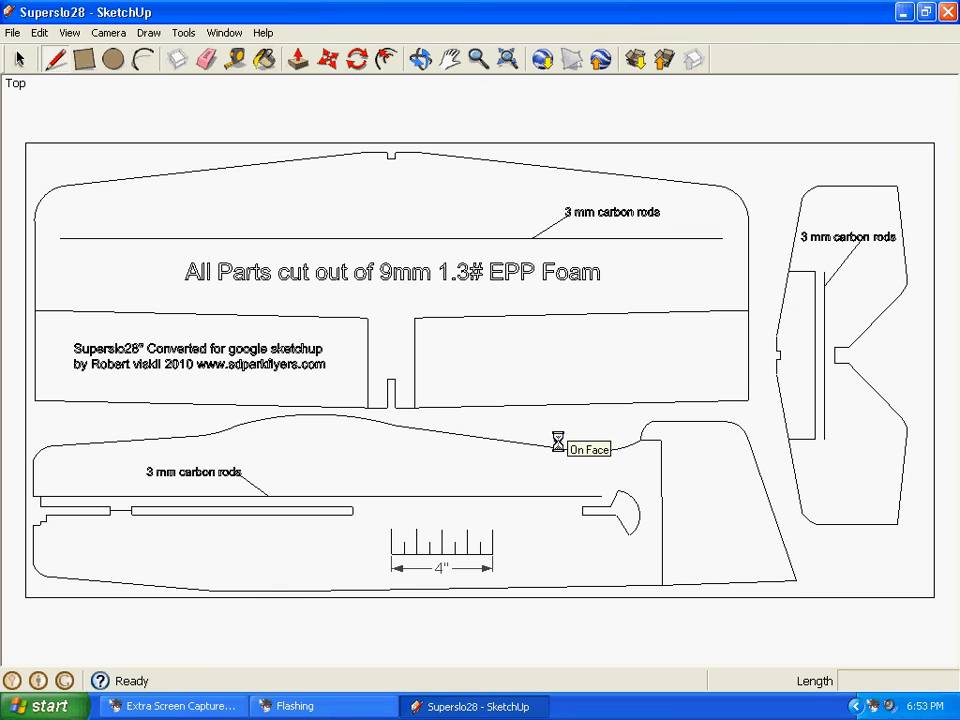